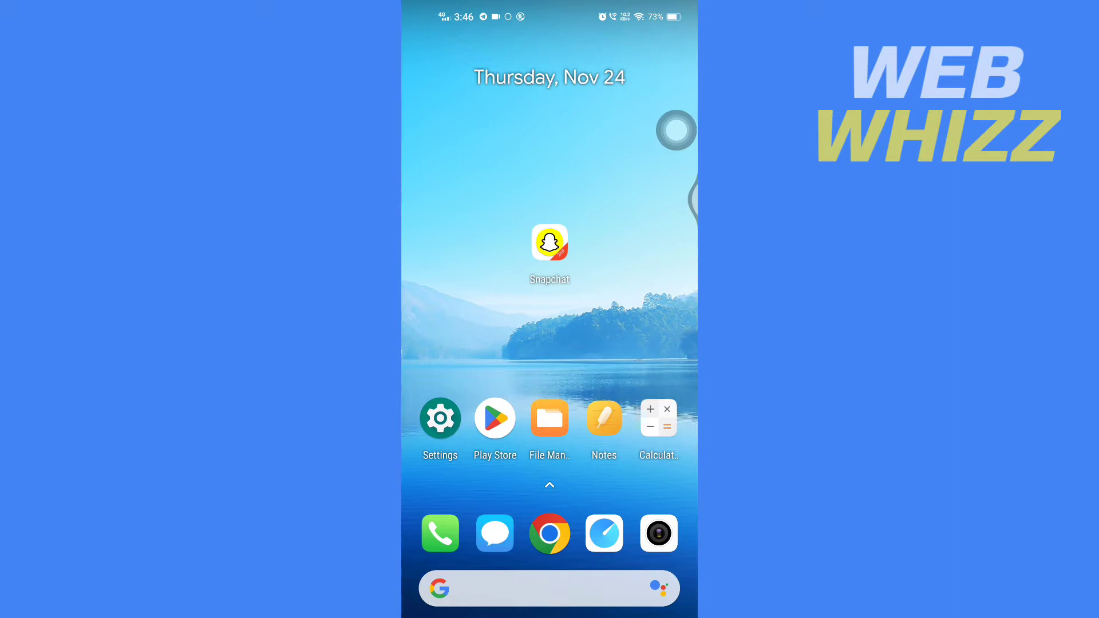
- Launch Snapchat and open the account's profile page from the Bitmoji avatar
click(550, 244)
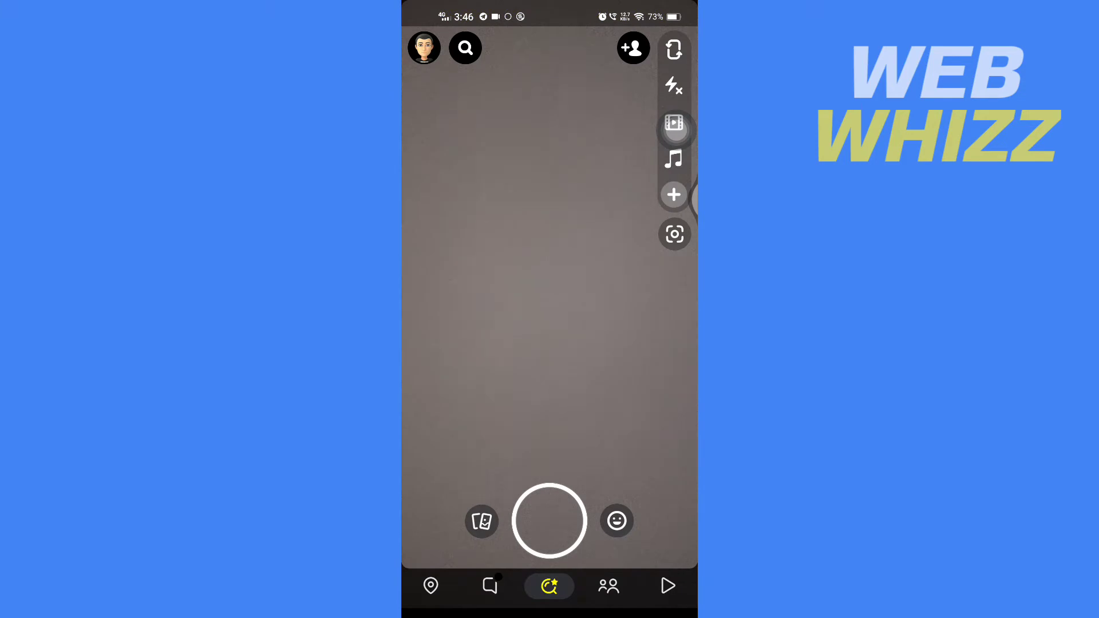
click(465, 48)
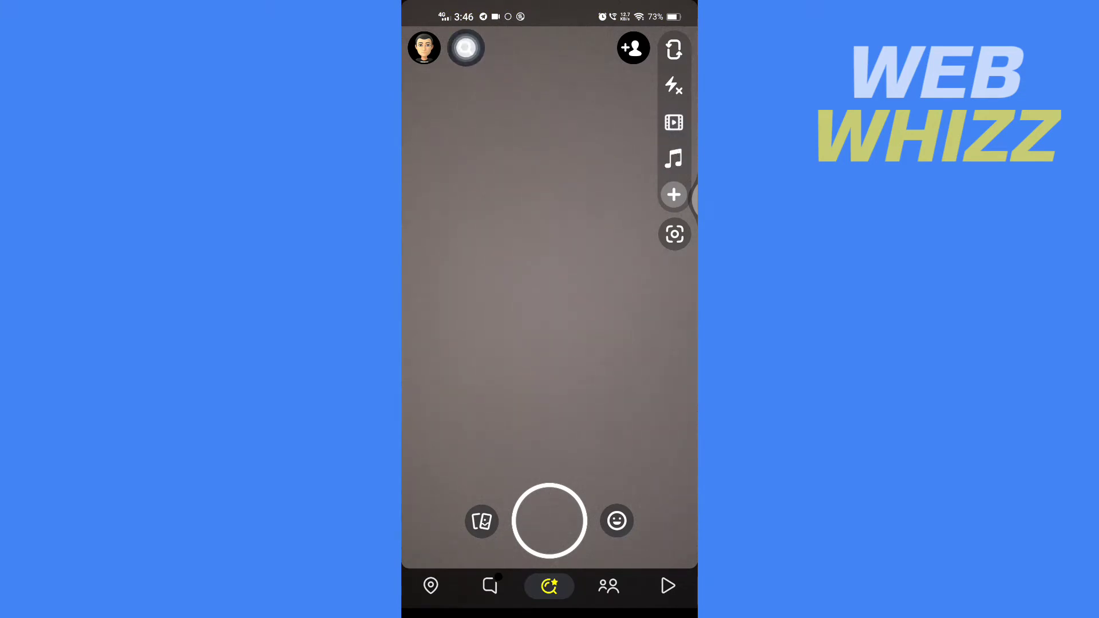
click(549, 521)
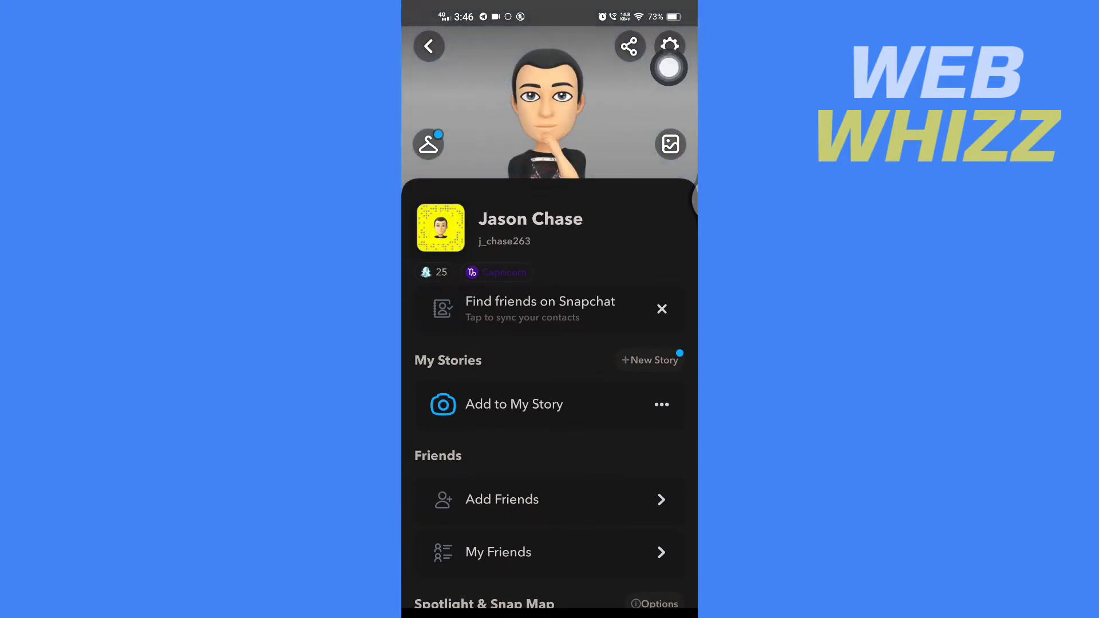
- Set the Contact Me privacy setting to Friends and Contacts in Settings
click(669, 46)
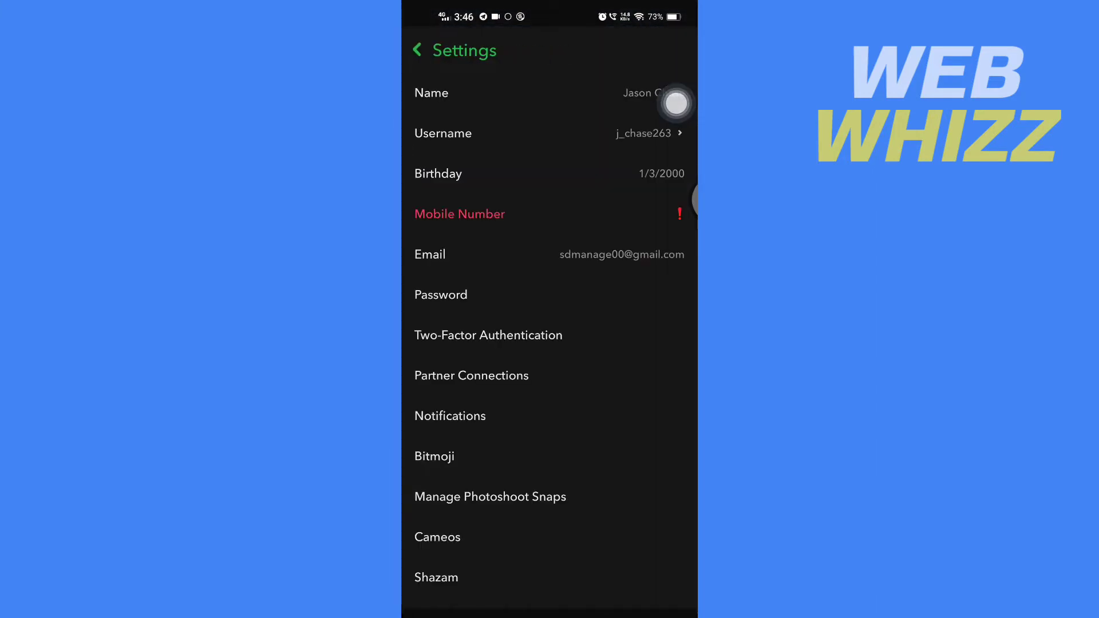
scroll(down, 3)
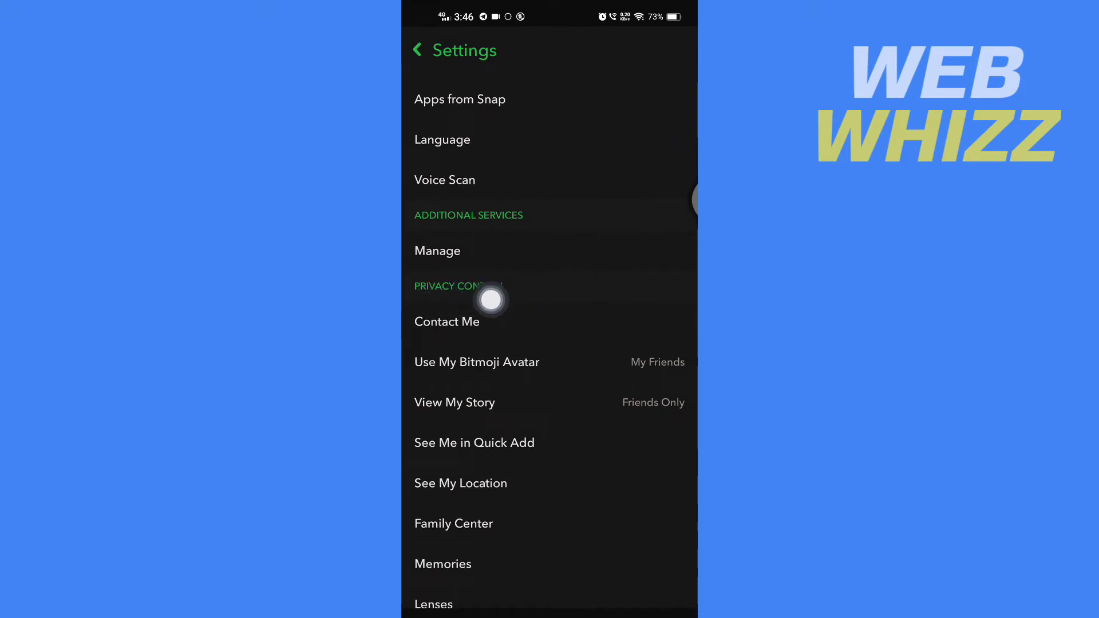
mouse_move(422, 325)
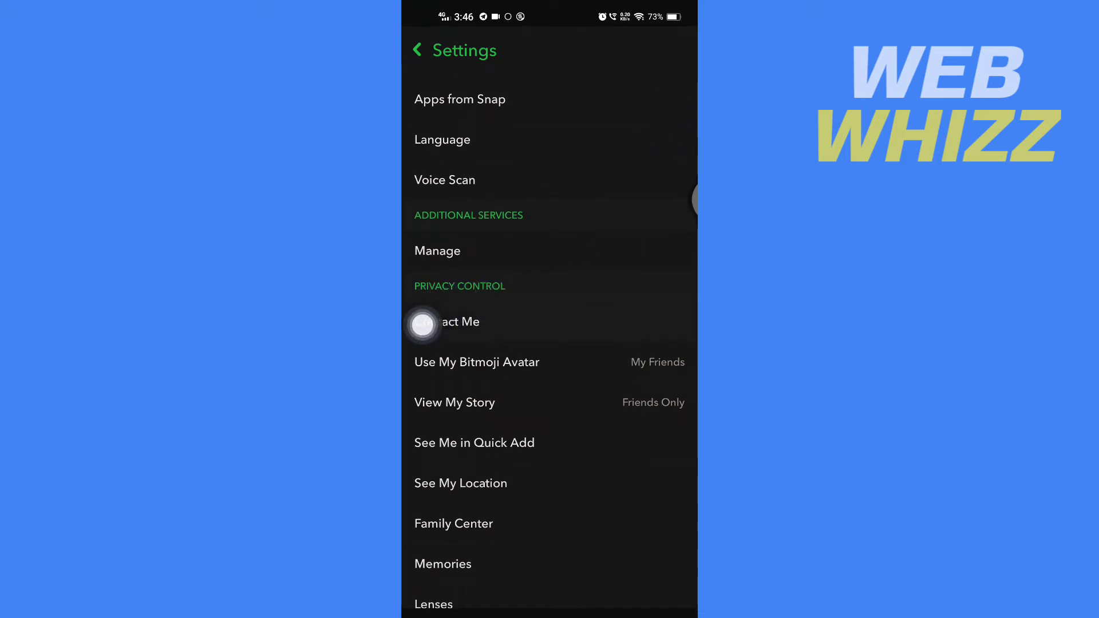
click(459, 321)
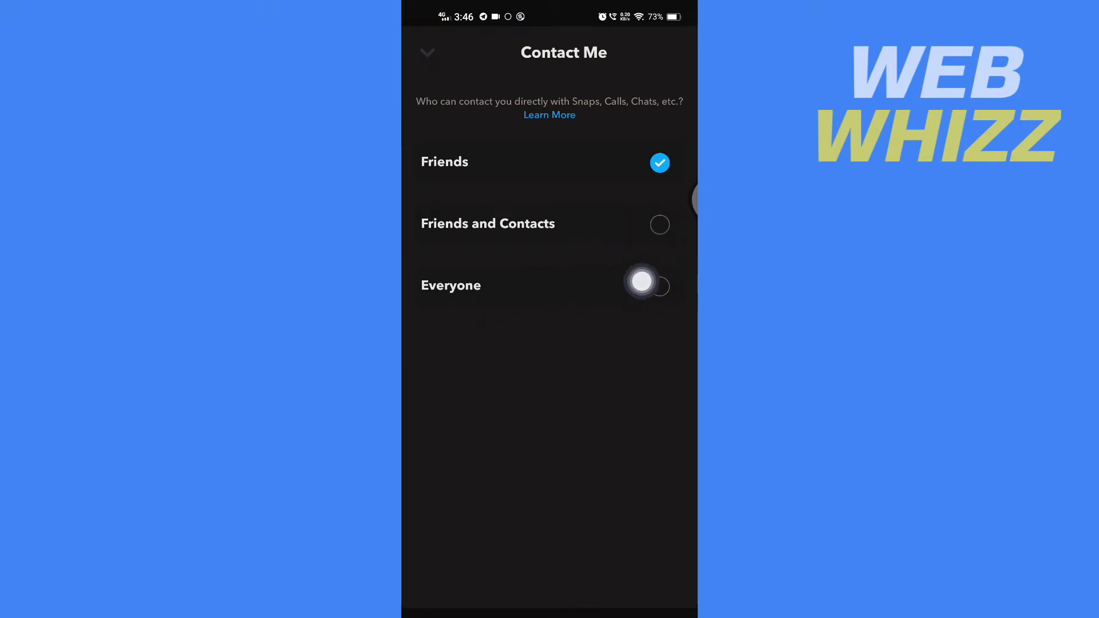
click(659, 224)
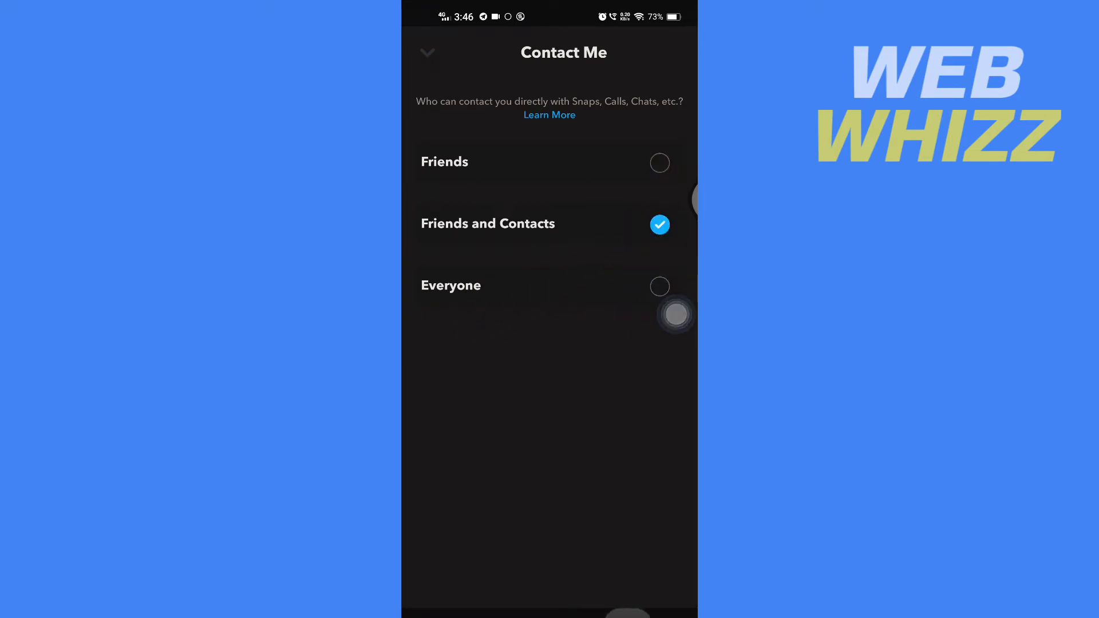
click(426, 53)
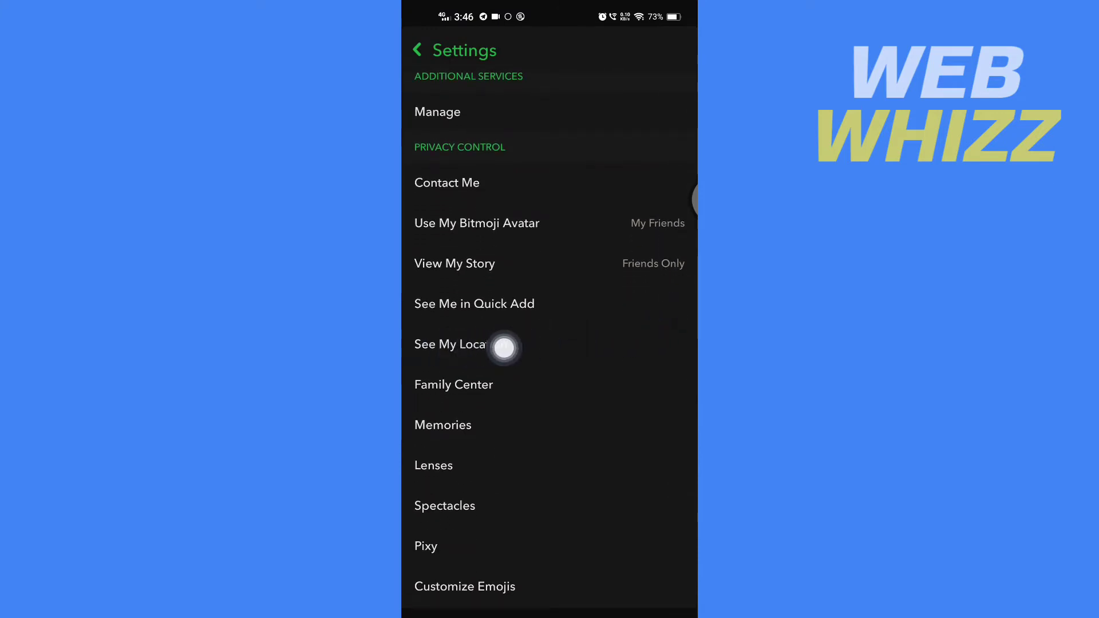
- Enable device location and turn Ghost Mode off, sharing location with Only These Friends
click(449, 344)
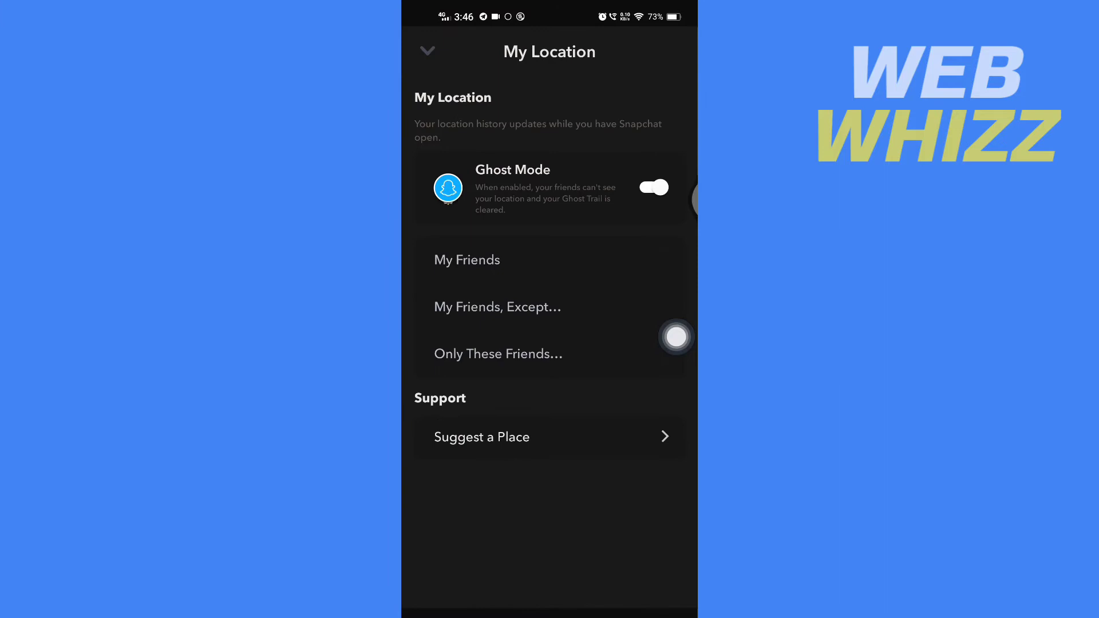
click(653, 188)
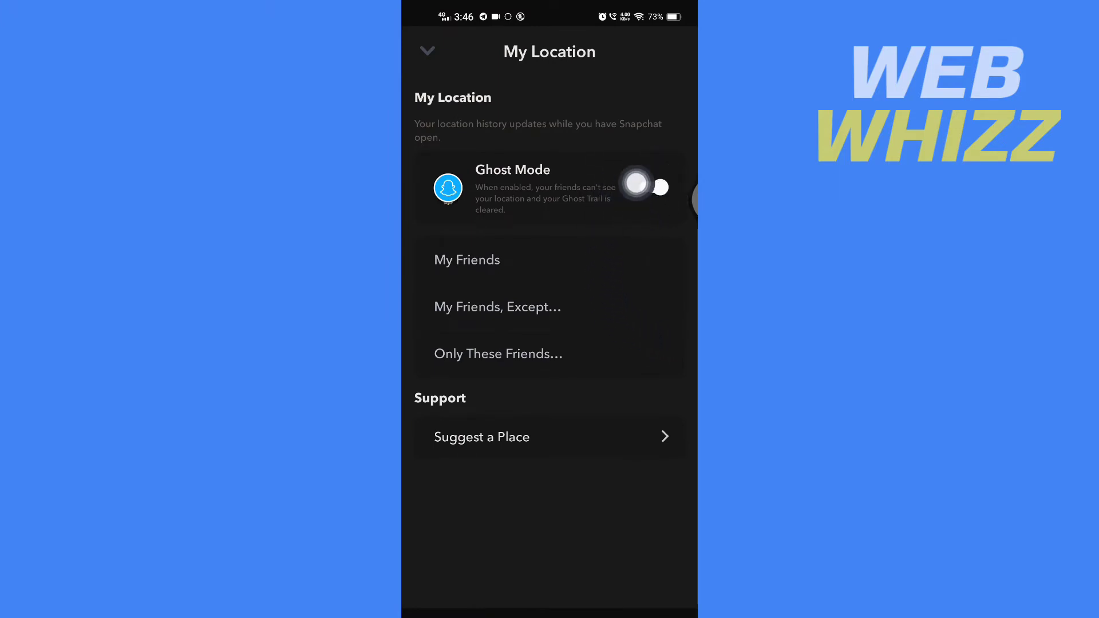
click(649, 187)
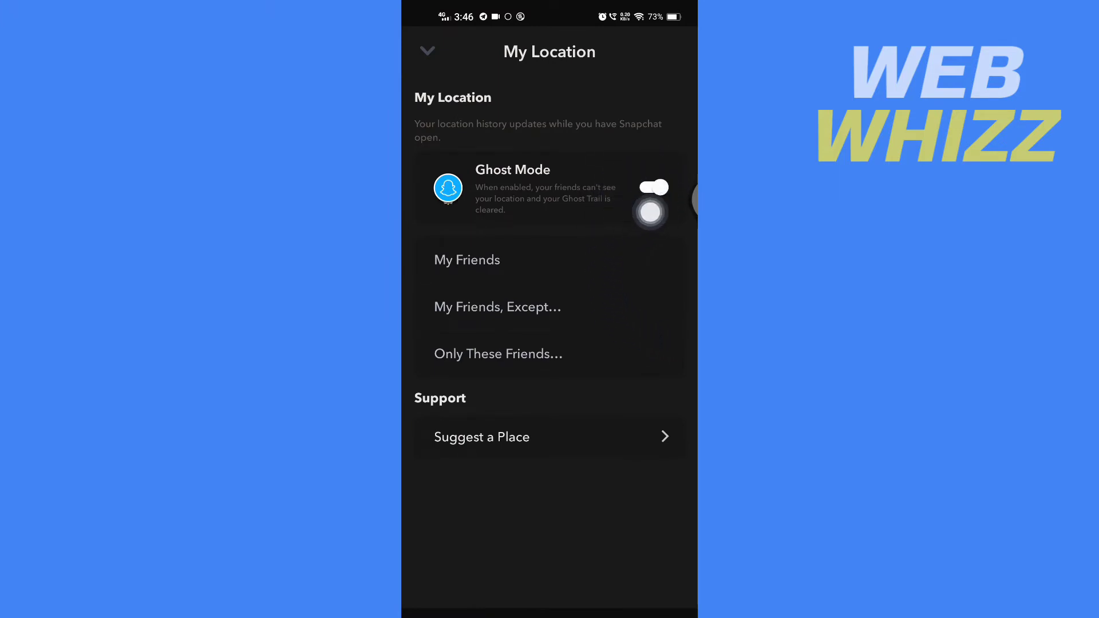
click(652, 188)
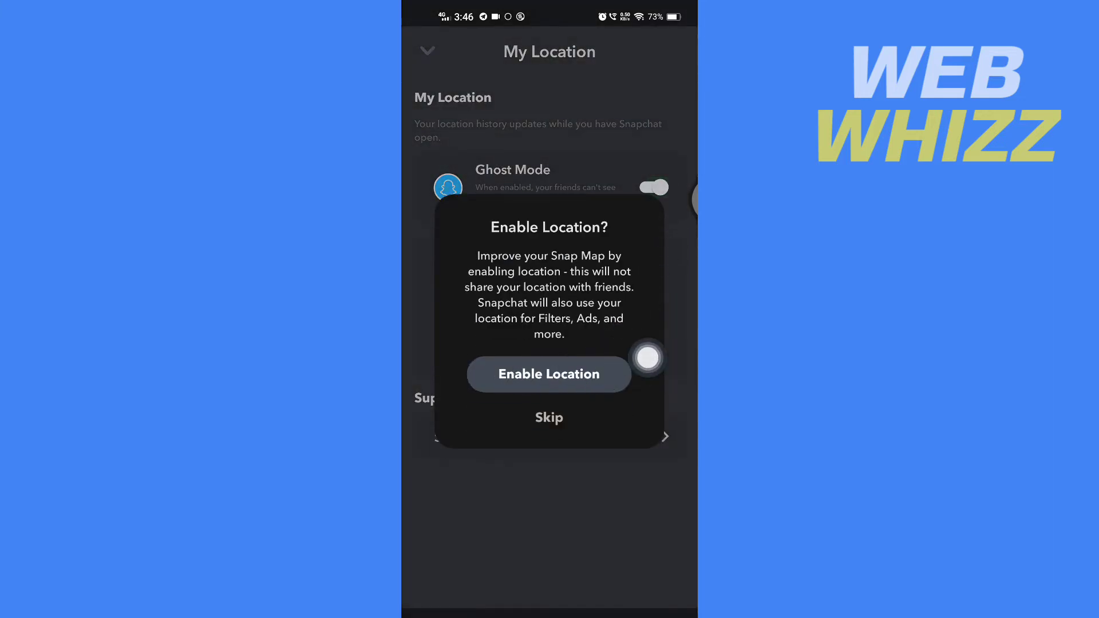
click(549, 374)
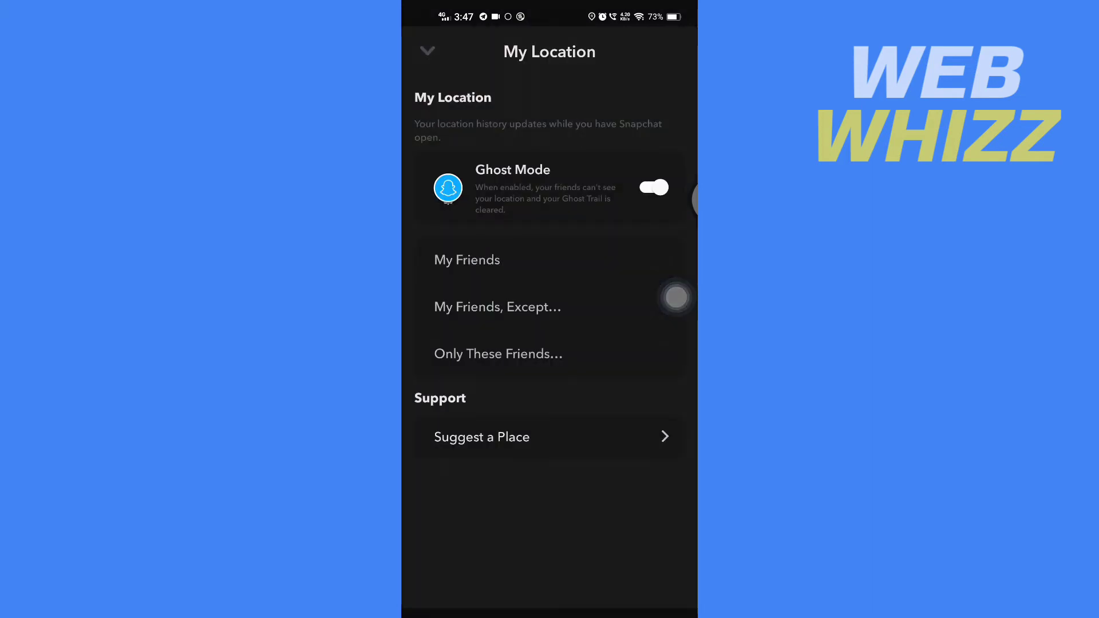
click(499, 353)
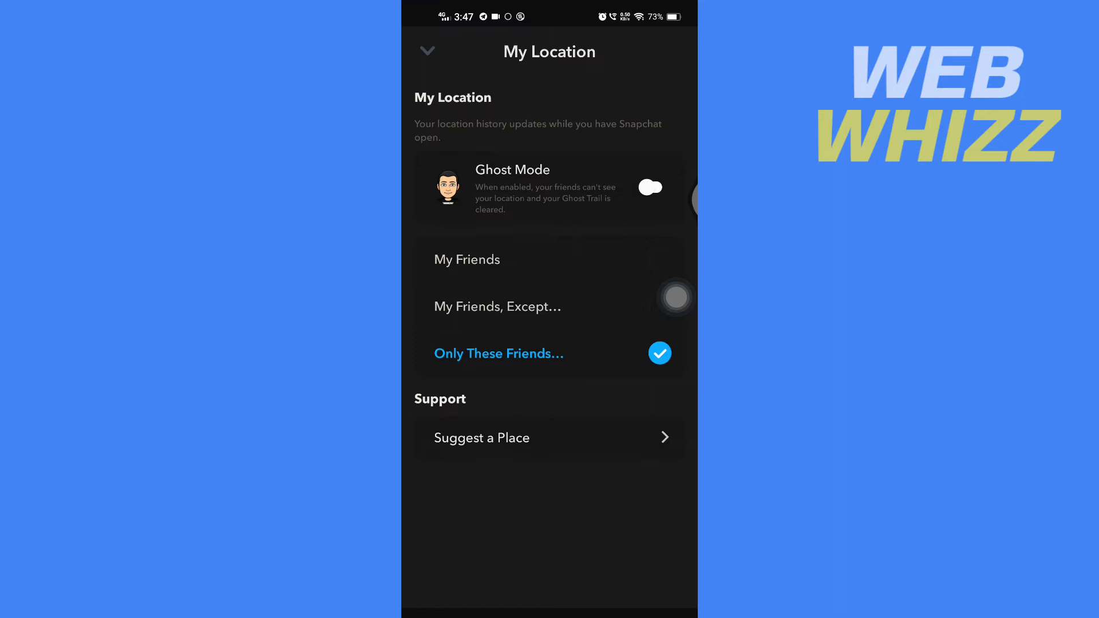
click(649, 187)
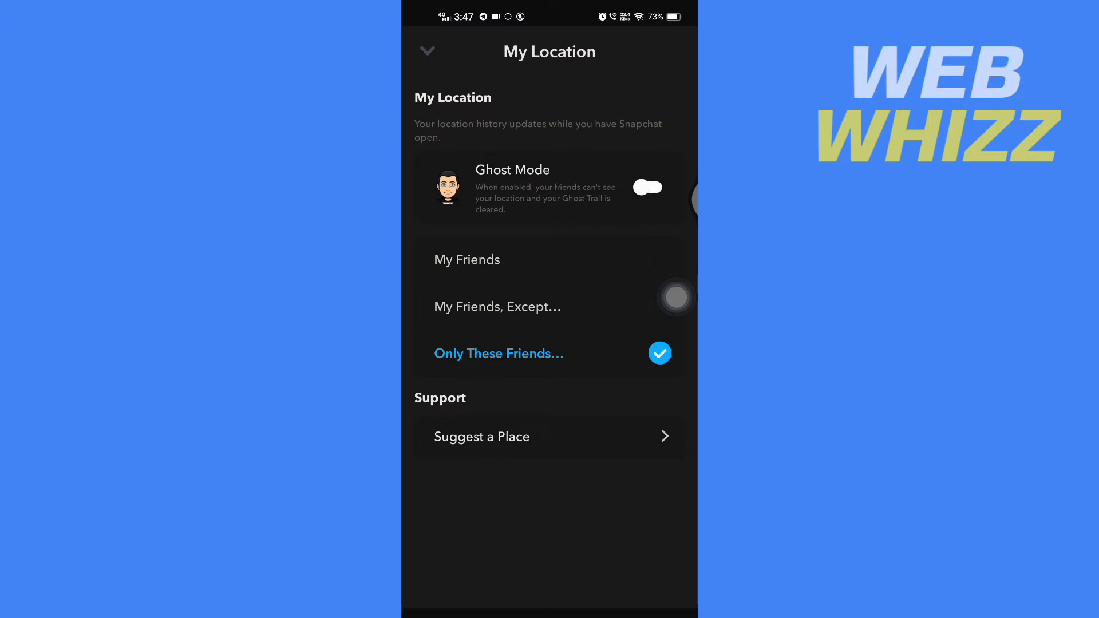
click(426, 50)
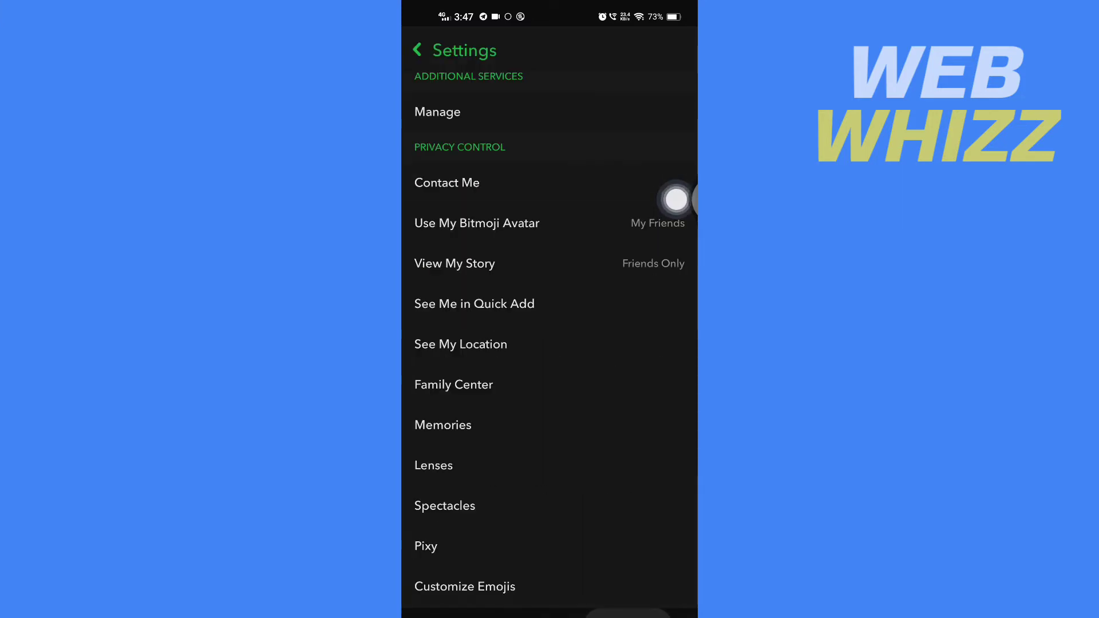
- Check the View My Story audience, leaving it Friends Only, and return to the profile
scroll(down, 3)
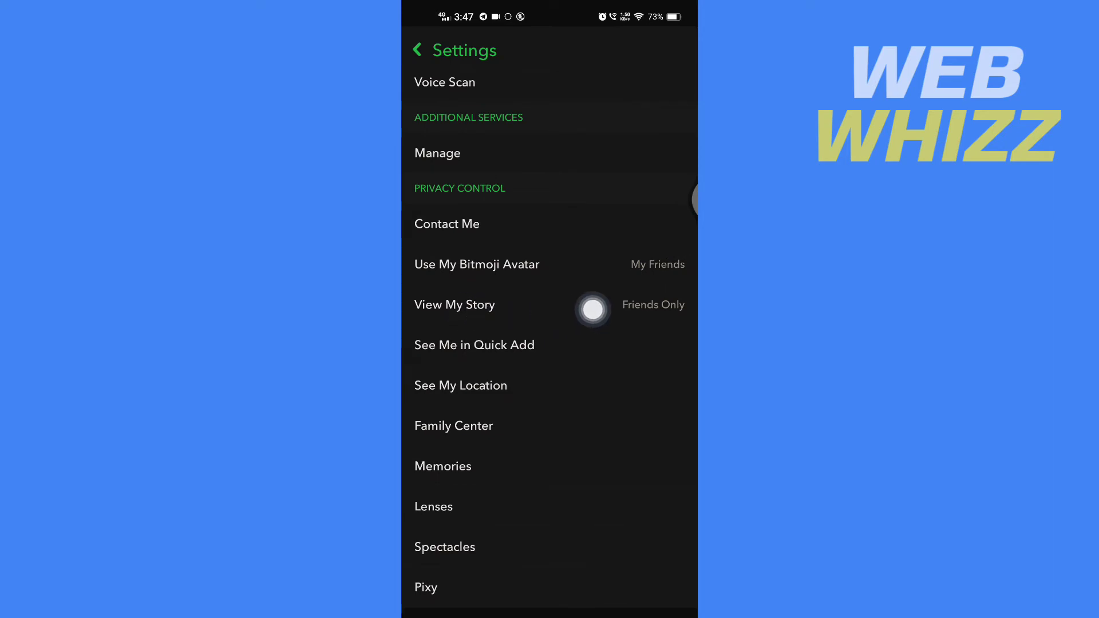
click(454, 305)
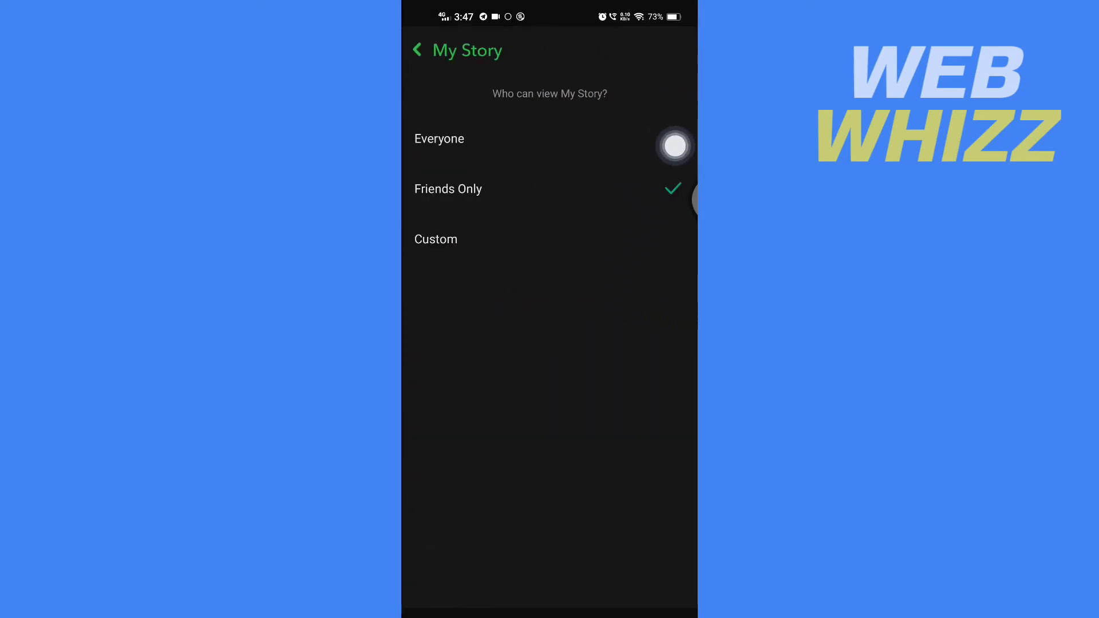
click(440, 138)
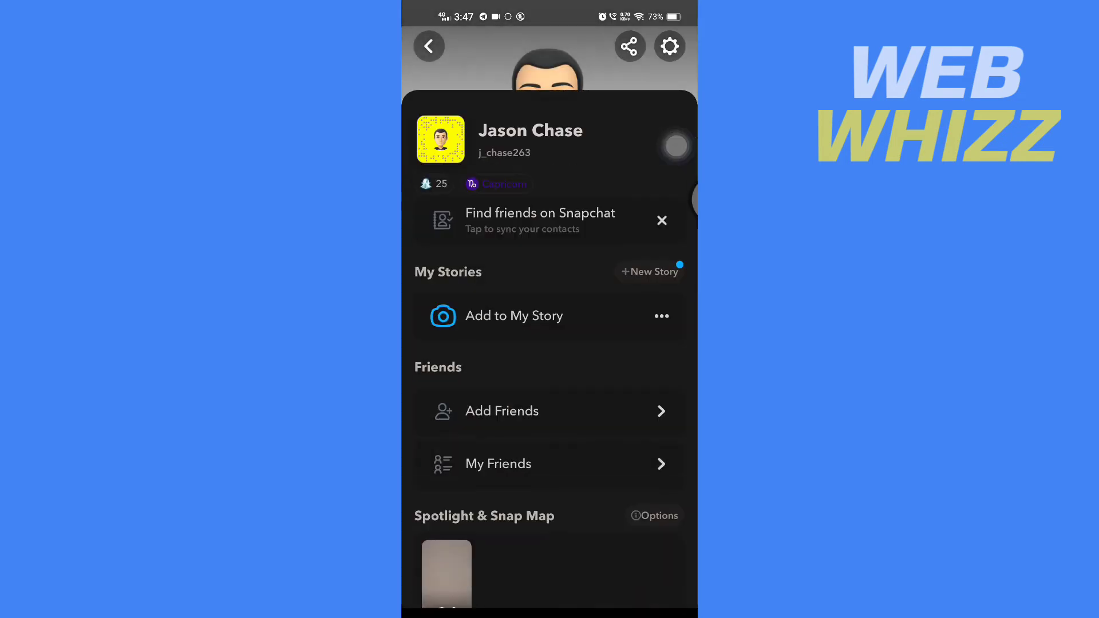
- Go through the Create Public Profile intro, confirm creation, and open My Public Profile
scroll(down, 3)
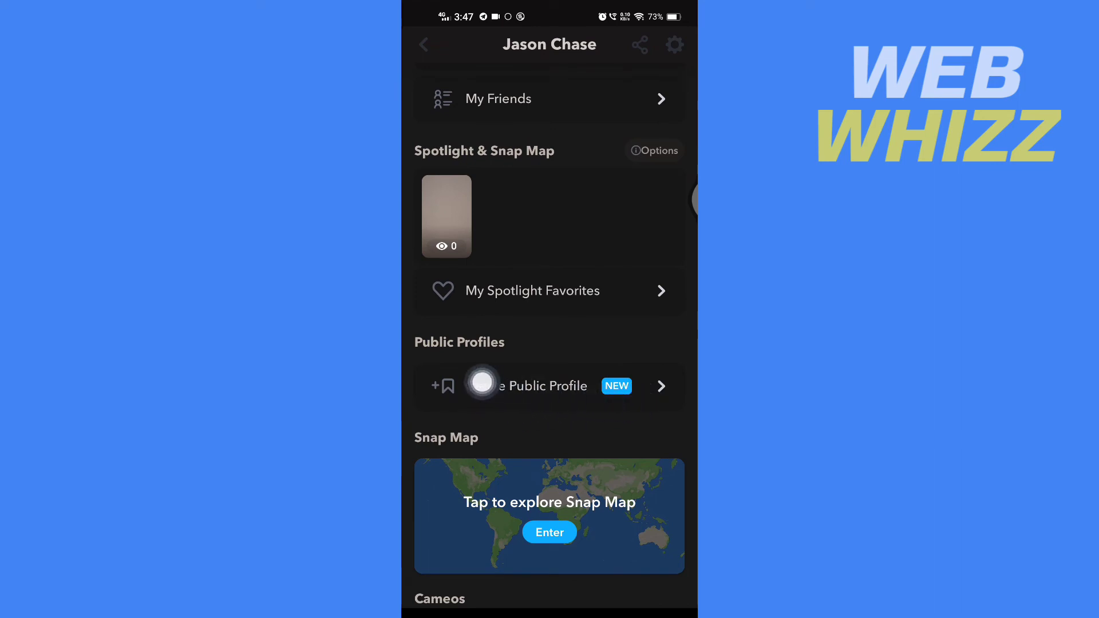
click(527, 386)
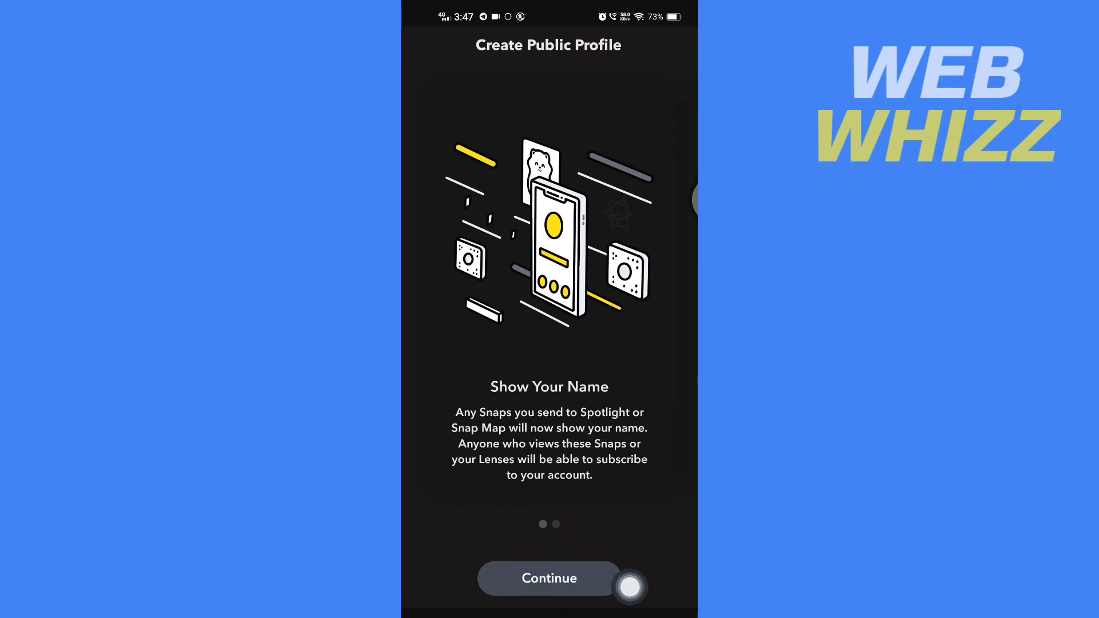
click(549, 578)
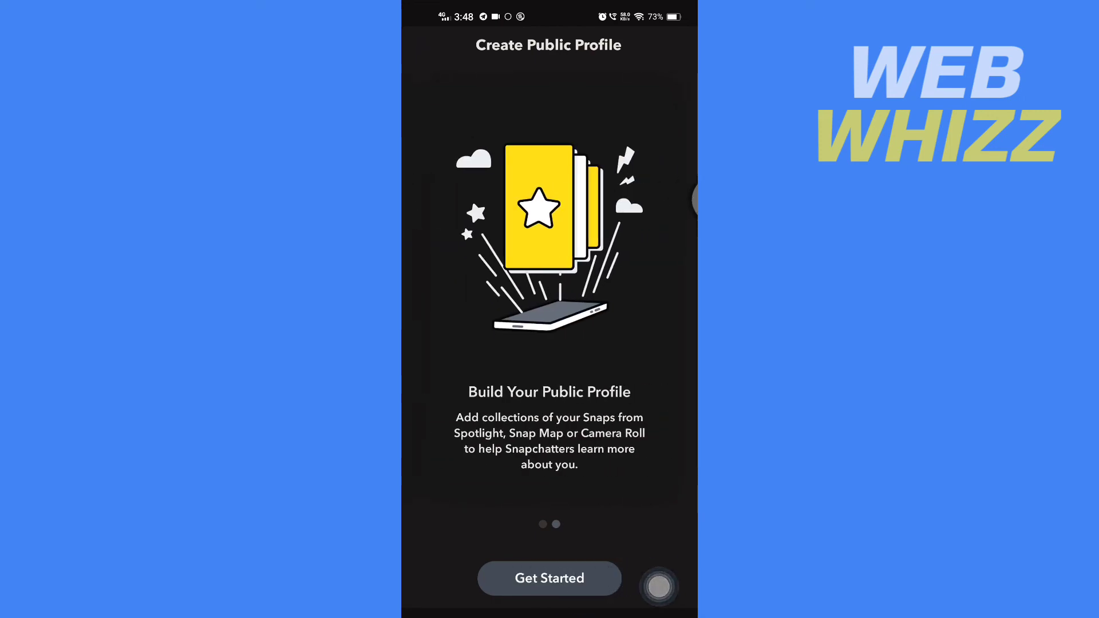
click(549, 578)
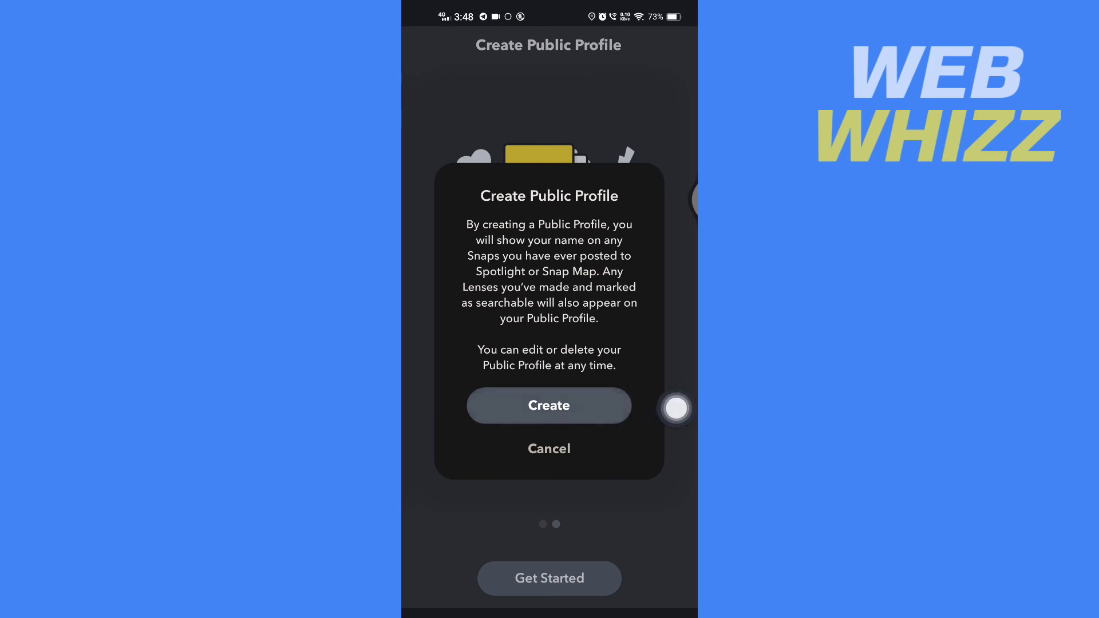
click(549, 406)
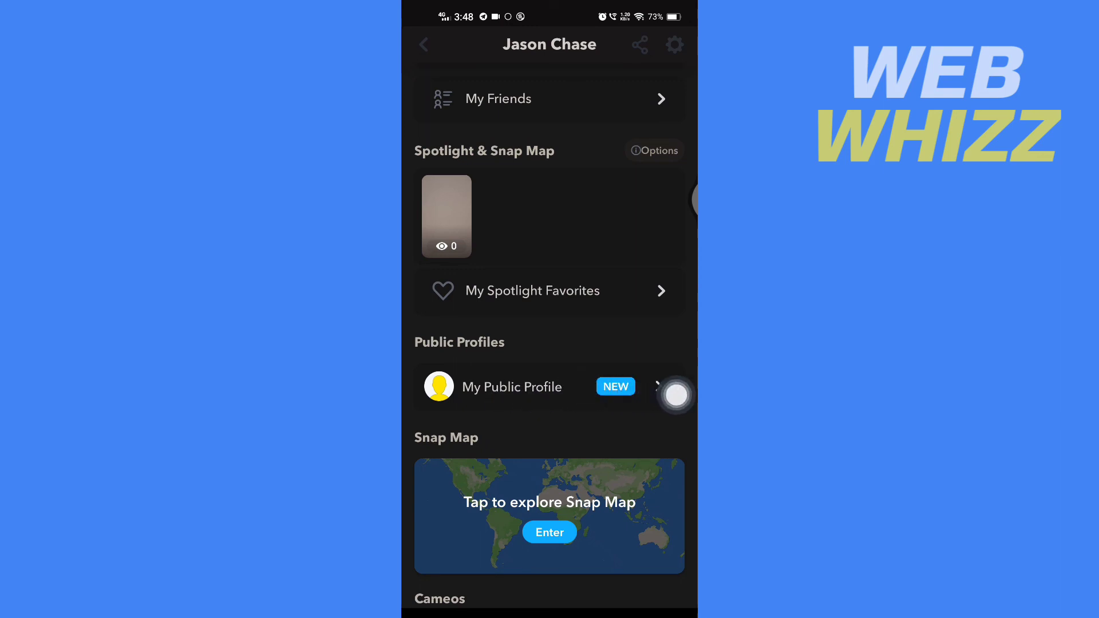
click(512, 387)
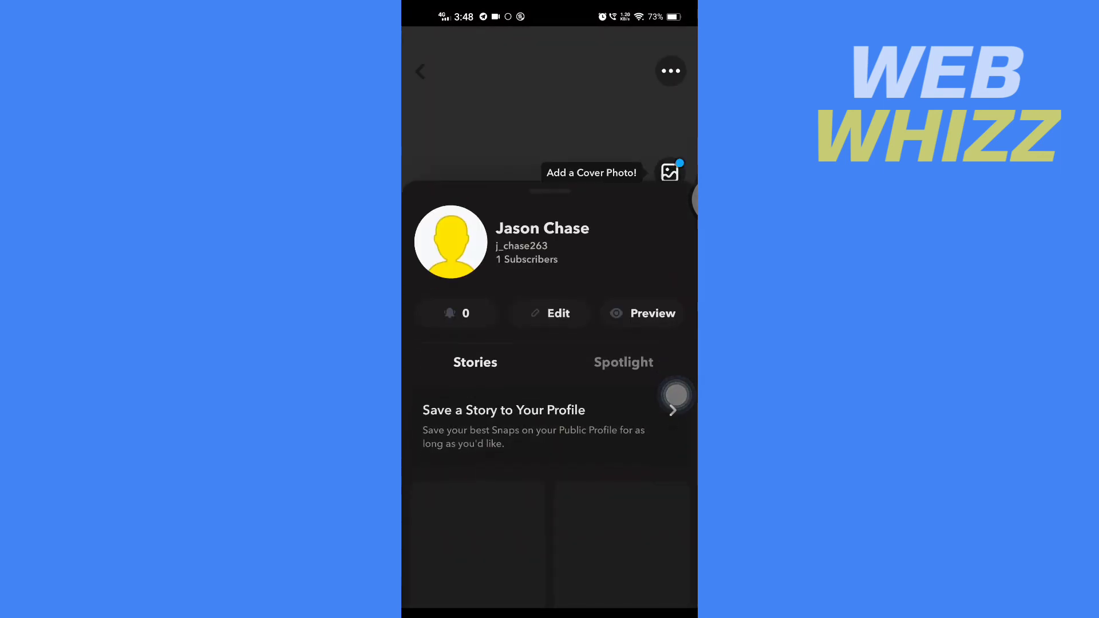